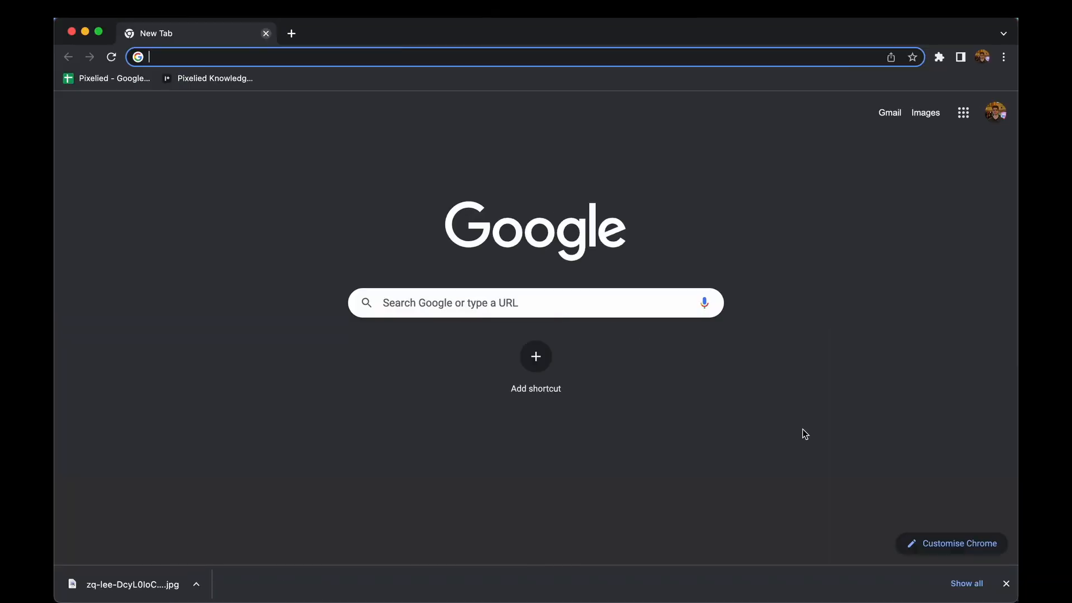
# Step: Go to pixelied.com/upload to reach Pixelied's image upload page
pyautogui.write('pixelied.com/upload')
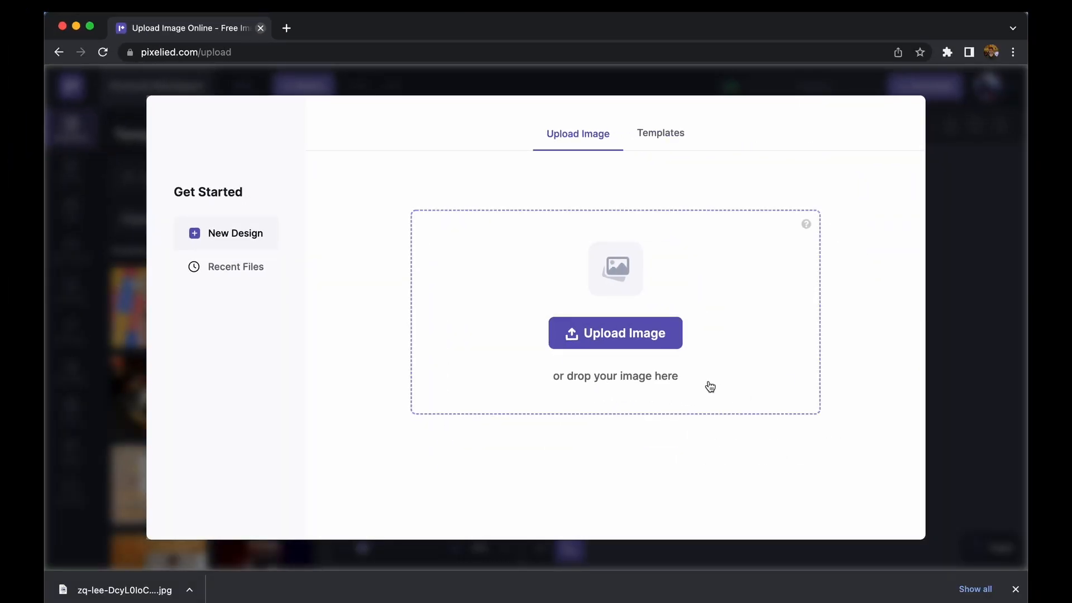
# Step: Upload the Dubai skyline JPG from Downloads as a new 3200 × 2133 px design
pyautogui.click(616, 333)
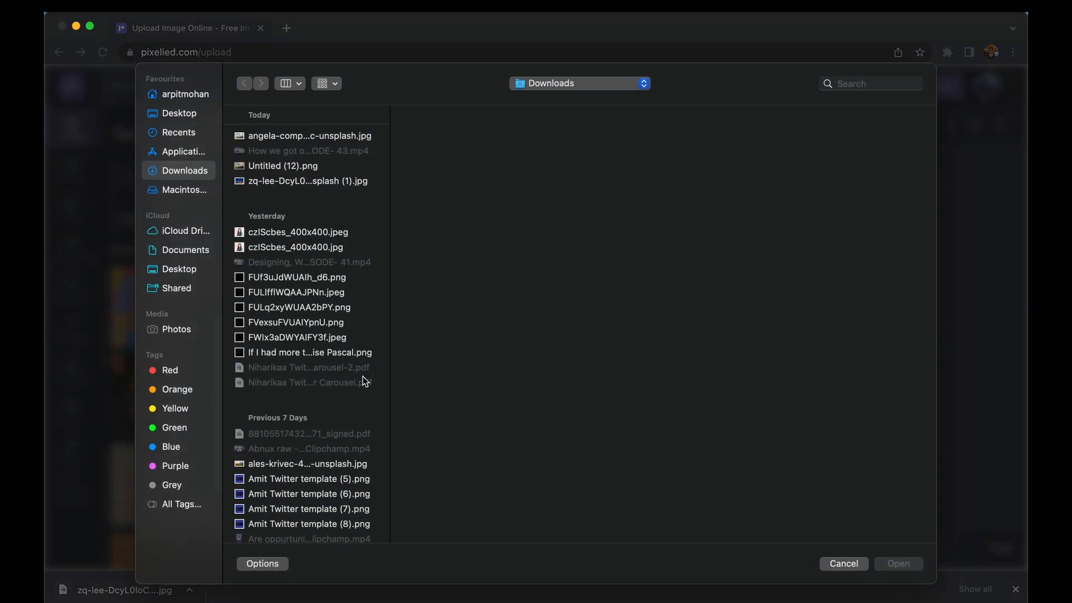
pyautogui.click(844, 563)
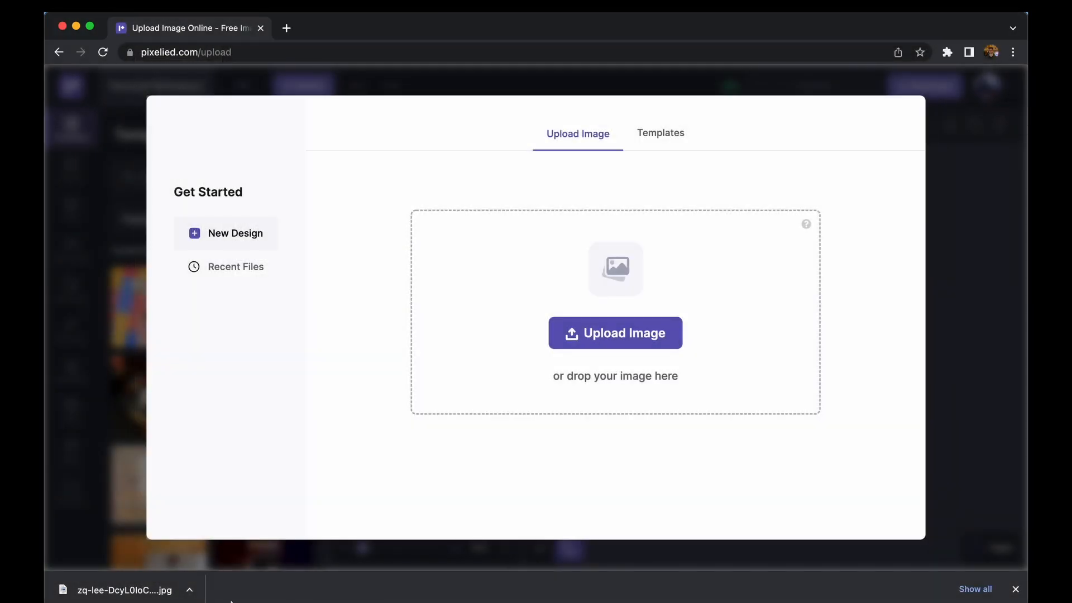
pyautogui.click(616, 333)
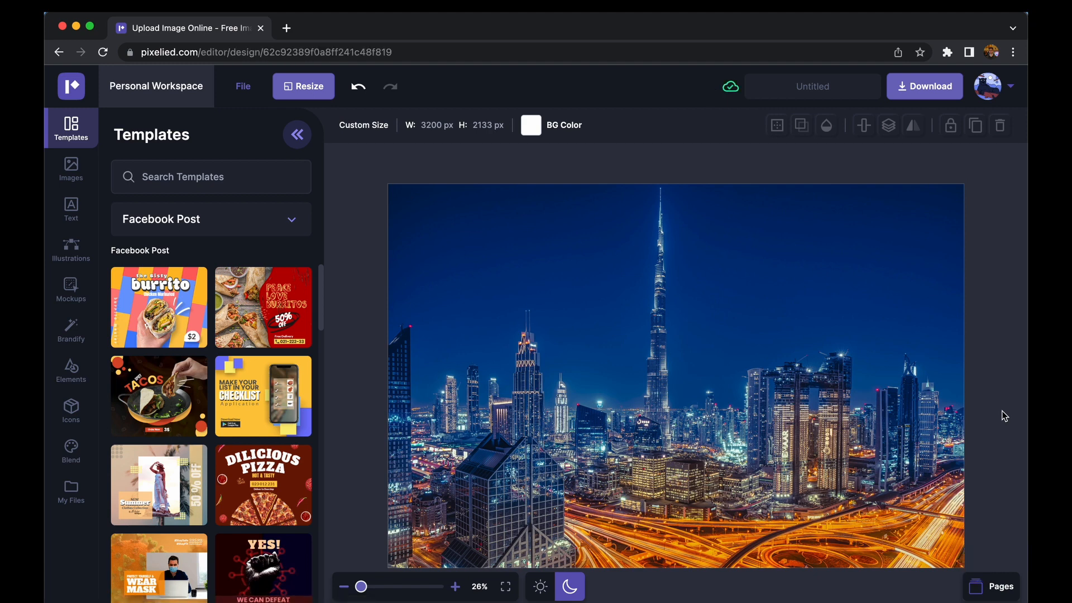
# Step: Select the skyline photo and show its preset Filters list (Grayscale, Sepia, Vintage)
pyautogui.click(676, 376)
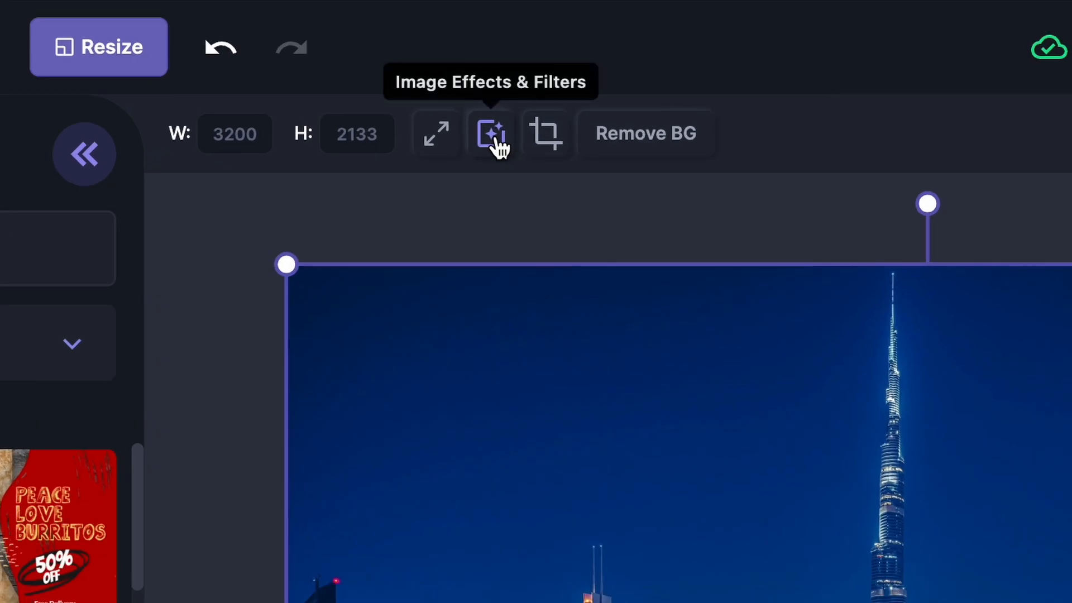
pyautogui.click(491, 132)
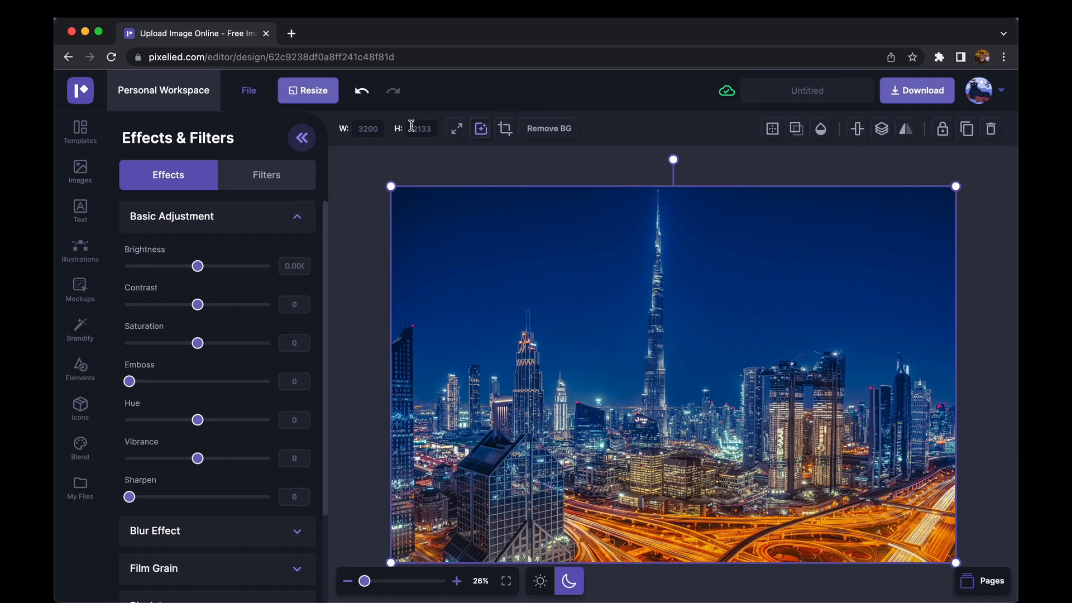
pyautogui.click(266, 174)
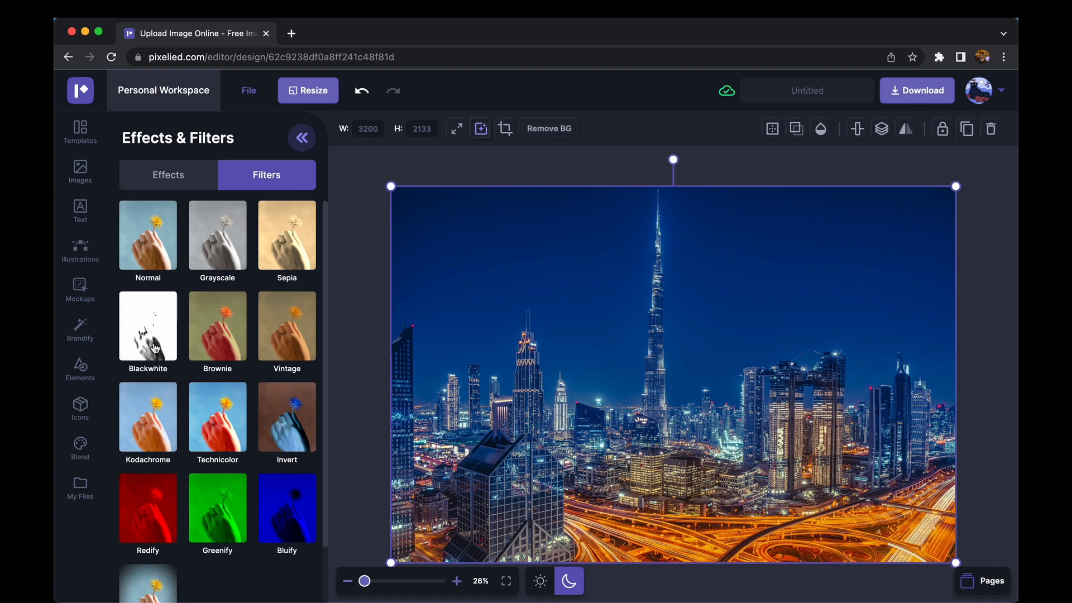
# Step: Try Brownie, Vintage, Grayscale and Technicolor, then apply the Blackwhite filter to the photo
pyautogui.click(147, 326)
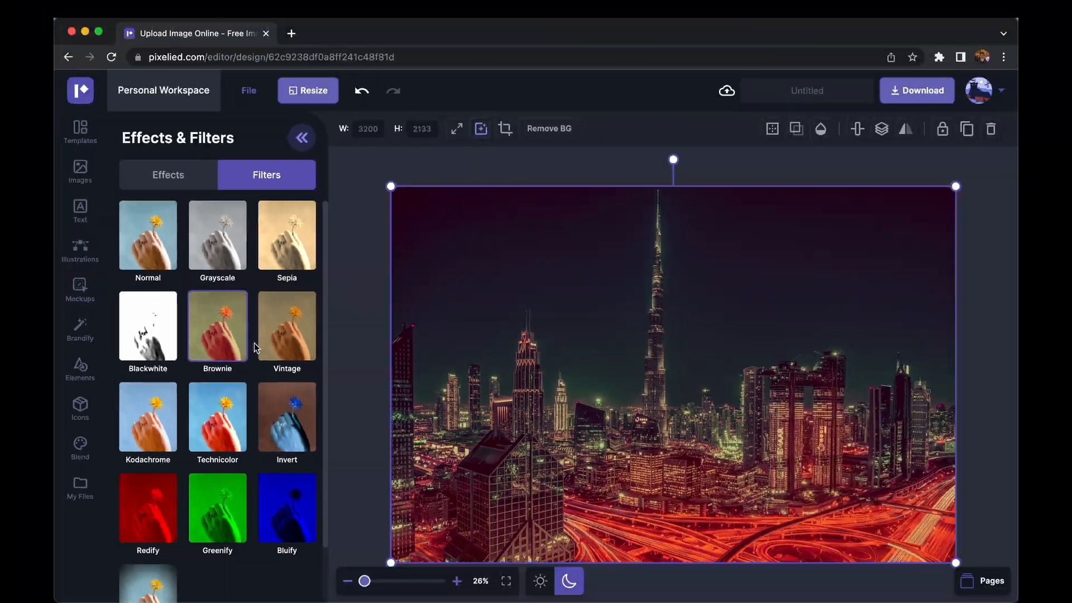
pyautogui.click(286, 326)
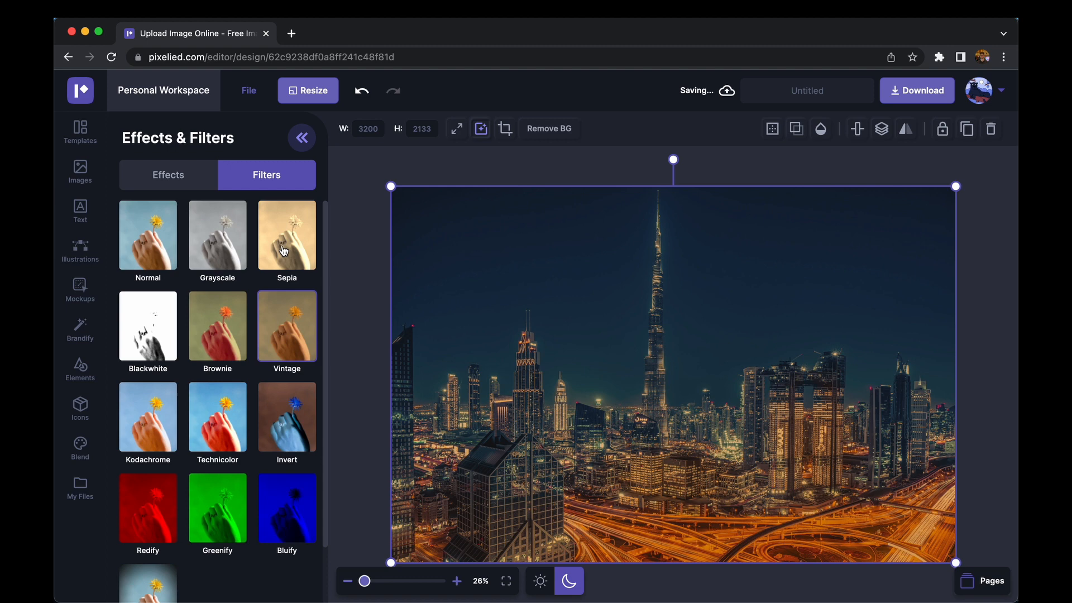
pyautogui.click(217, 237)
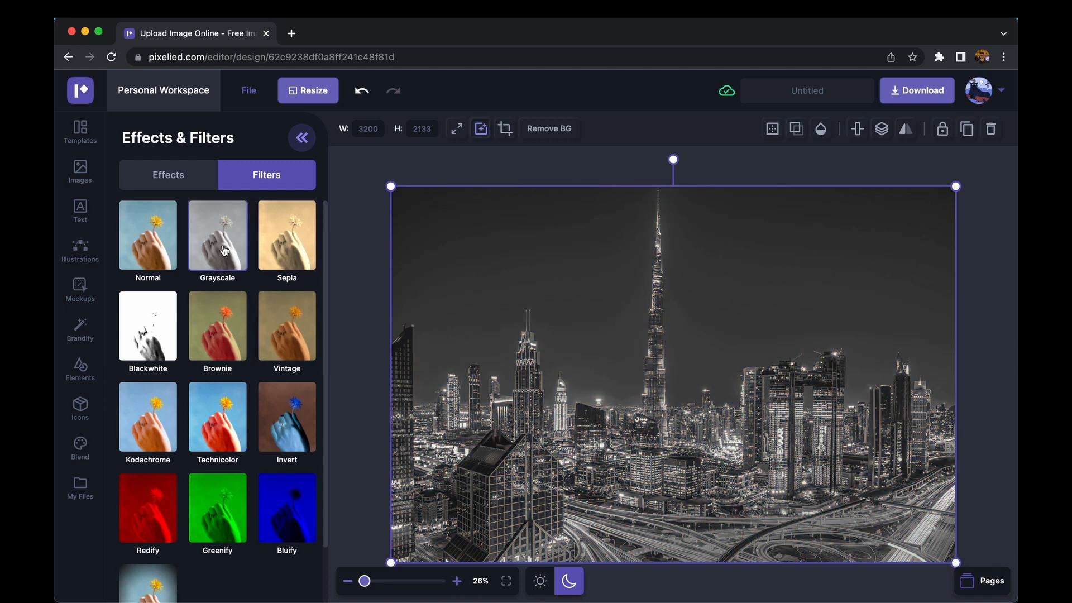
pyautogui.click(148, 418)
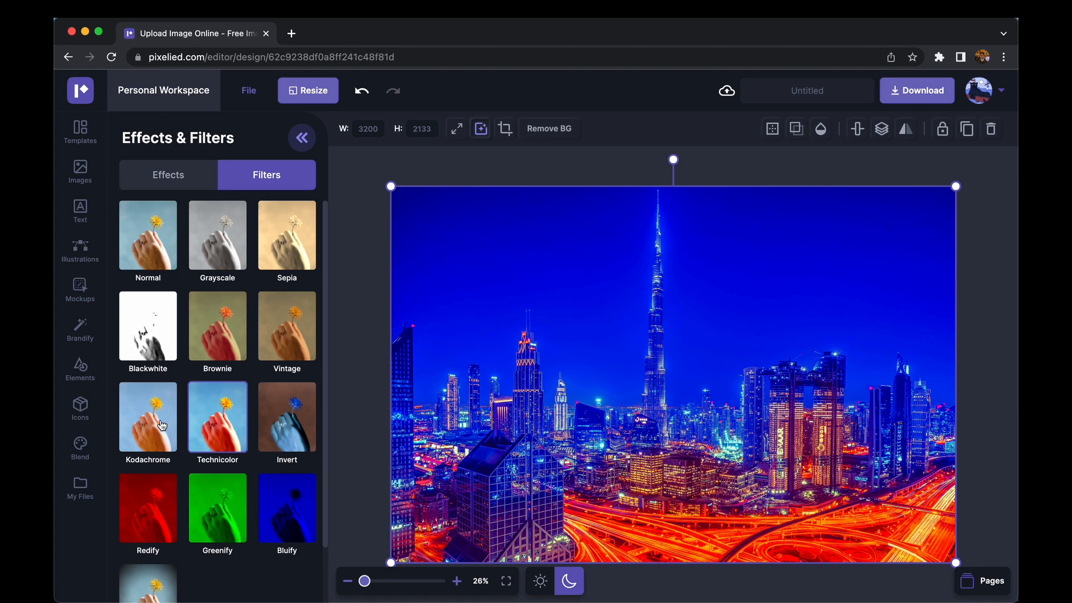
pyautogui.click(148, 326)
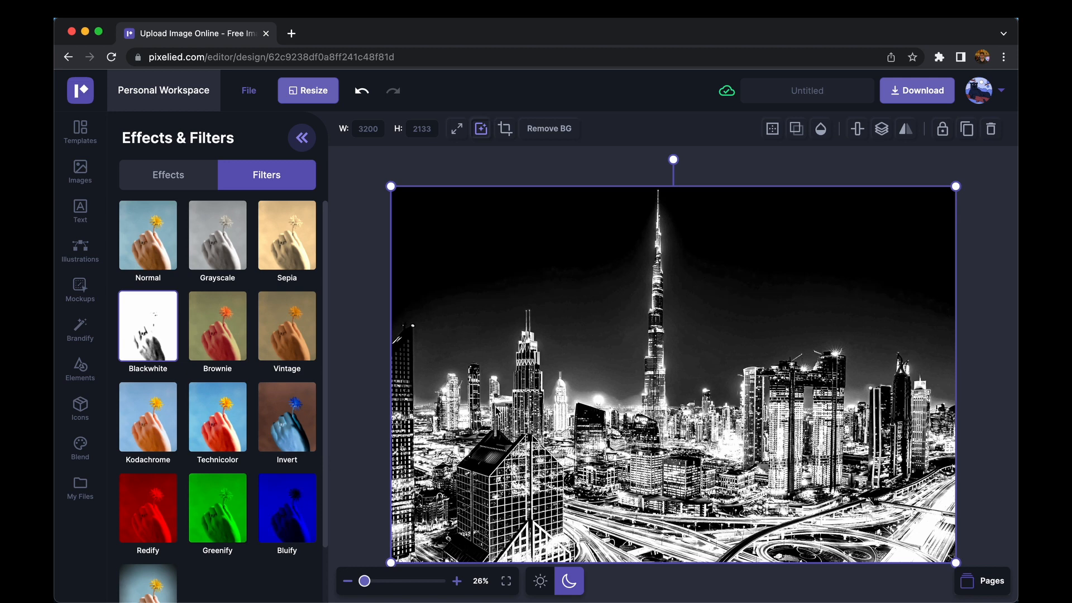
pyautogui.click(80, 210)
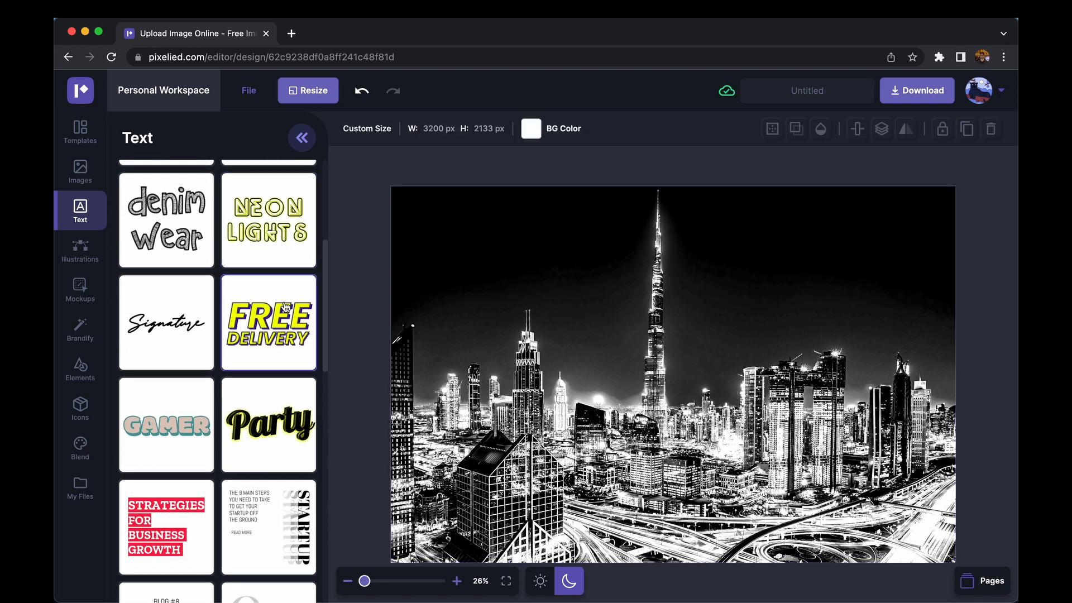
# Step: Add the yellow italic FREE DELIVERY text style to the centre of the photo
pyautogui.click(268, 322)
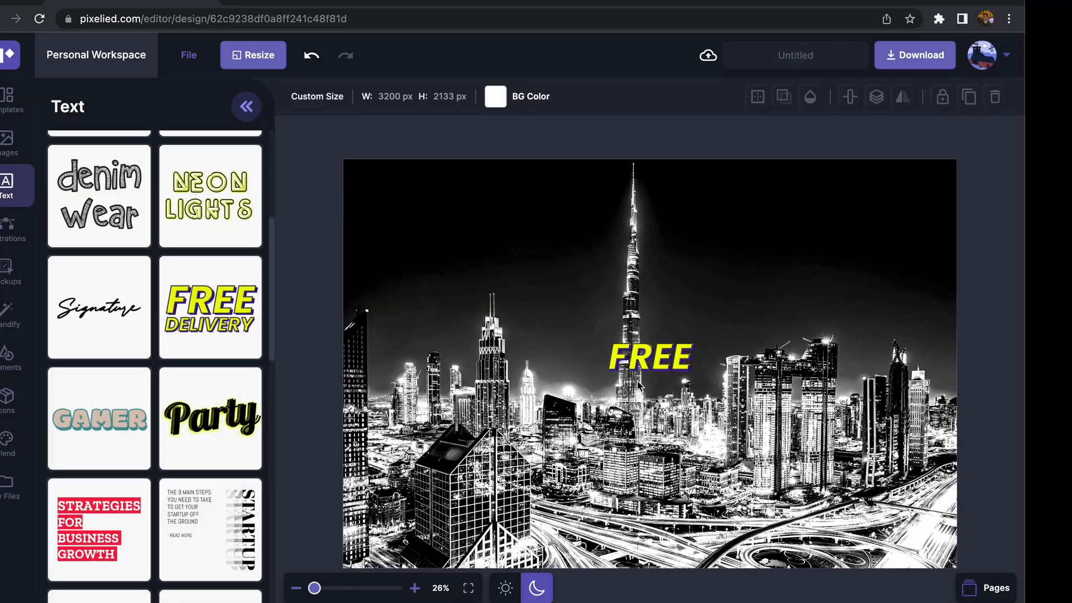
# Step: Change the heading text to DUBAI and move it down along the centre of the photo
pyautogui.click(650, 358)
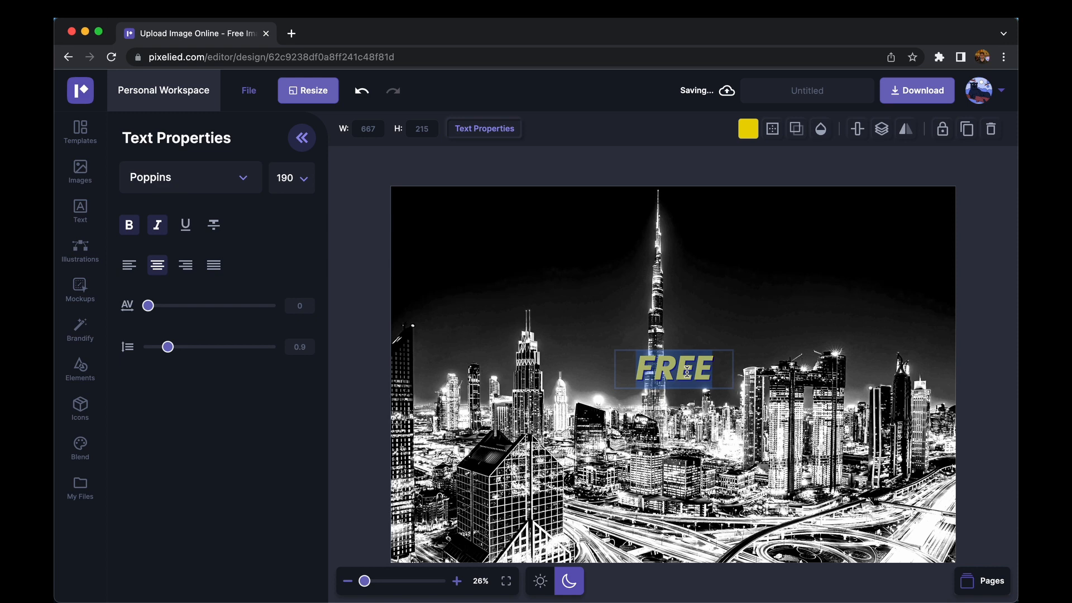
pyautogui.write('DUBAI')
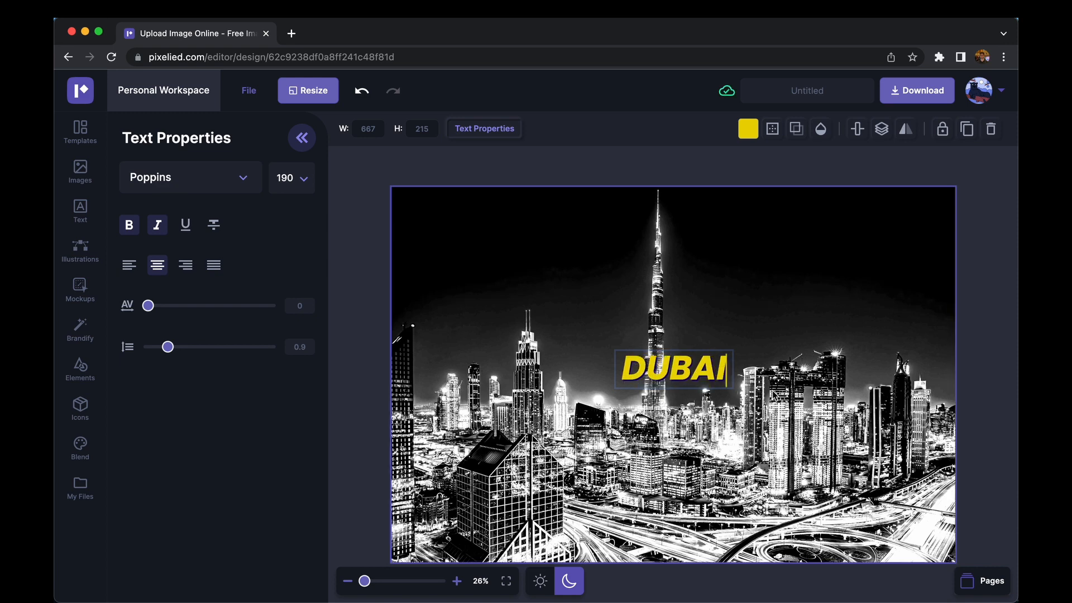
pyautogui.click(674, 375)
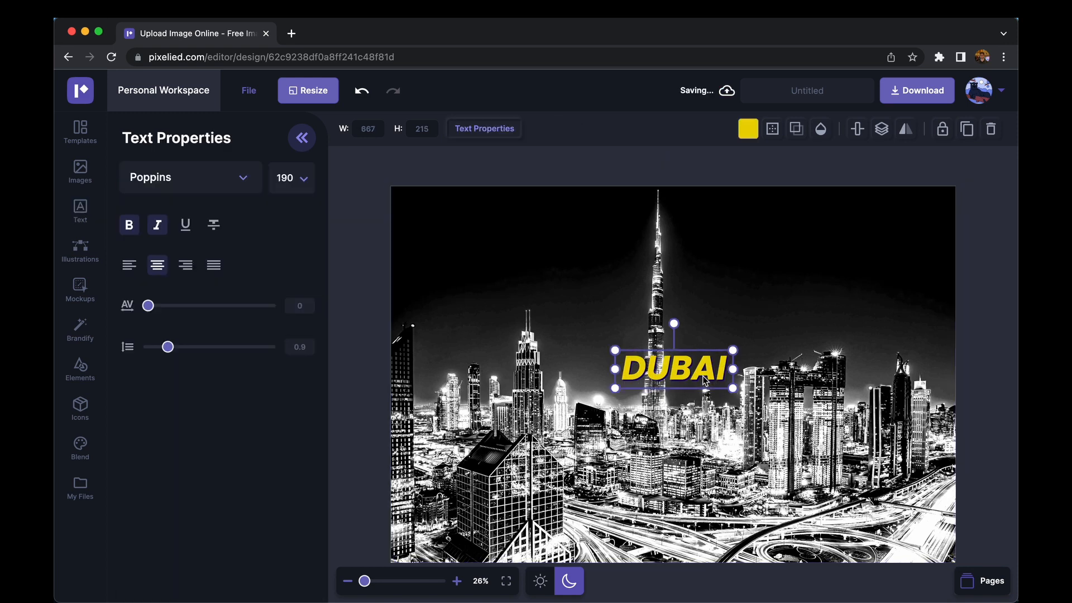
pyautogui.moveTo(673, 367); pyautogui.dragTo(673, 367)
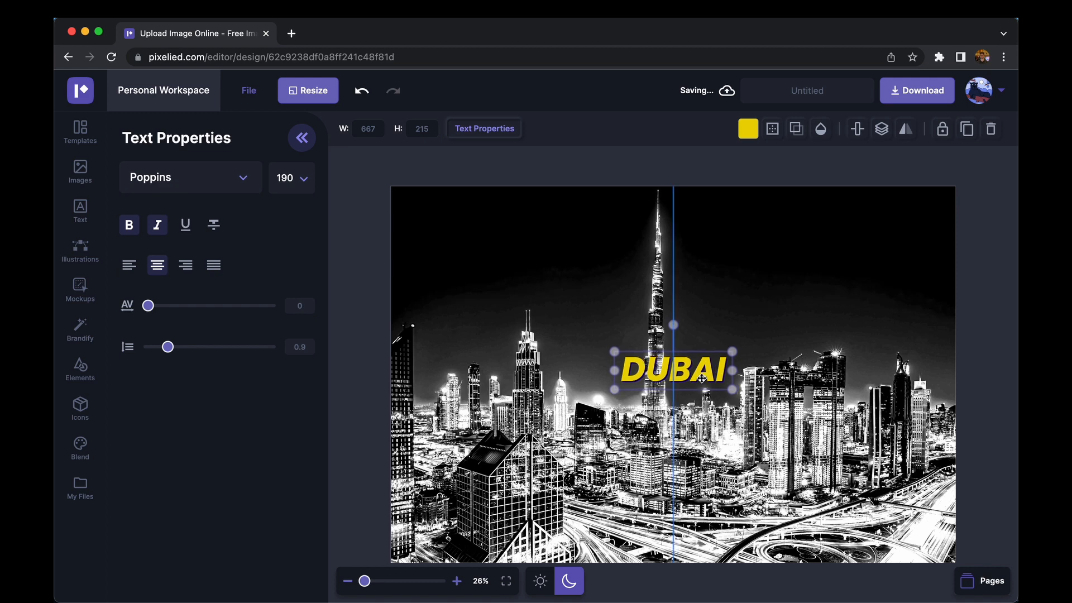
pyautogui.moveTo(674, 367); pyautogui.dragTo(674, 464)
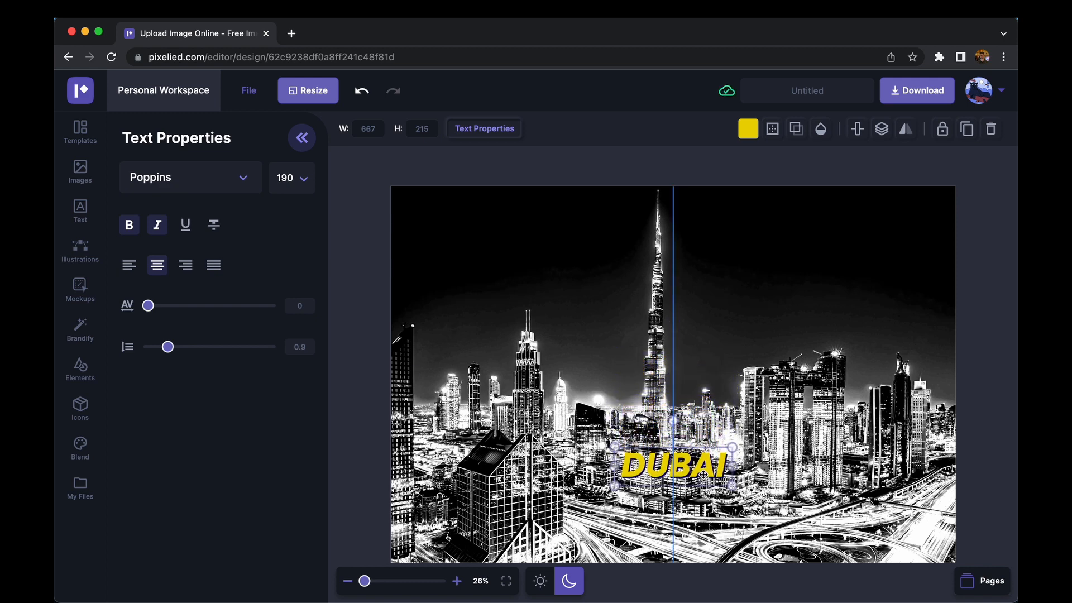
# Step: Set DUBAI to size 300 at the lower centre and show the Download format options
pyautogui.click(673, 468)
pyautogui.write('300')
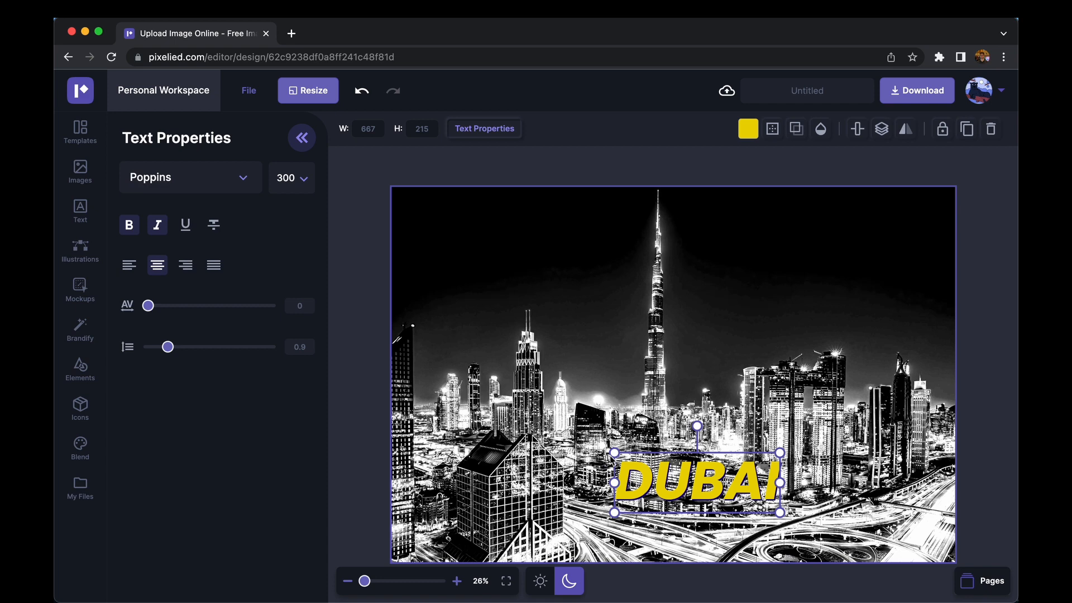
pyautogui.moveTo(779, 514); pyautogui.dragTo(773, 506)
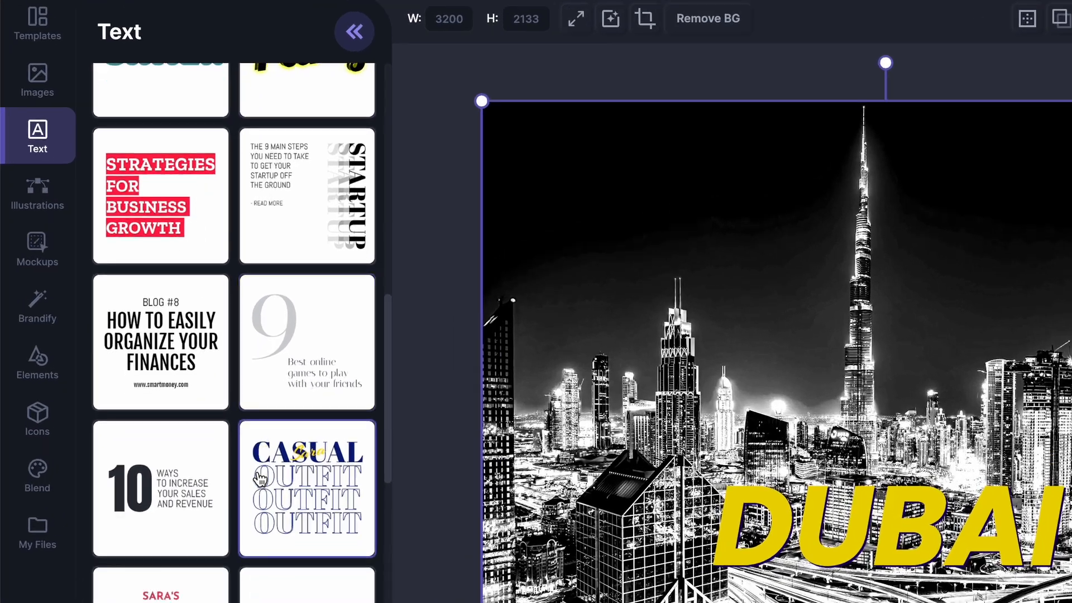
pyautogui.scroll(-3)
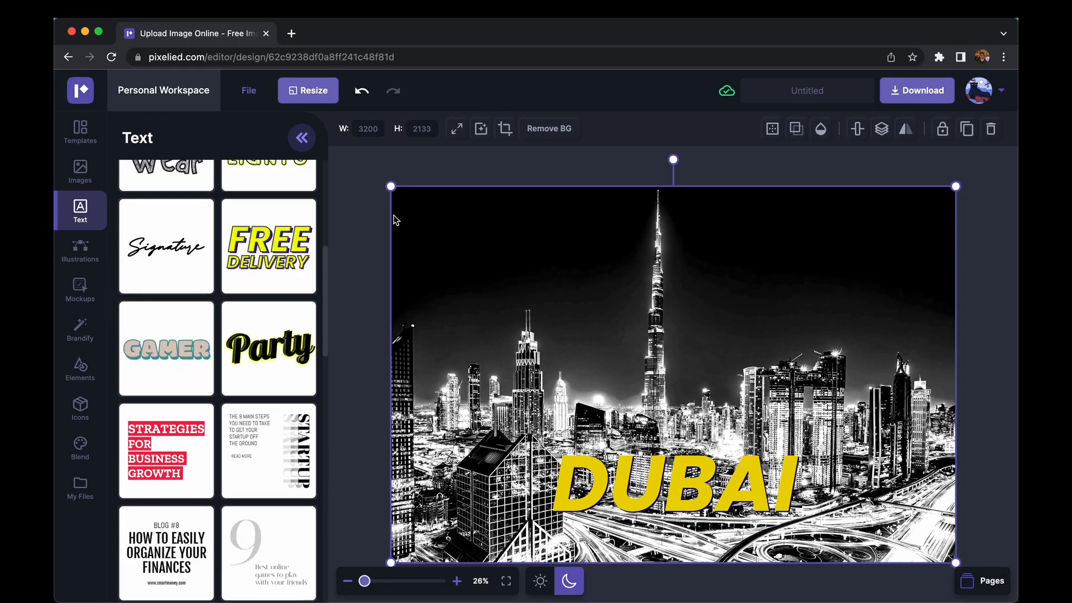
pyautogui.click(917, 90)
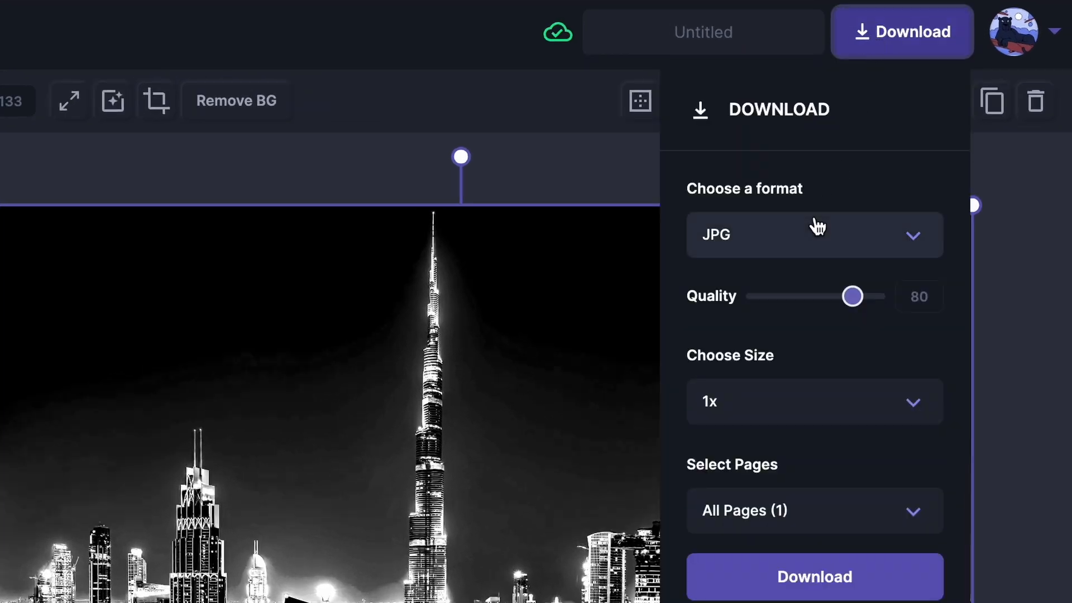
pyautogui.click(815, 235)
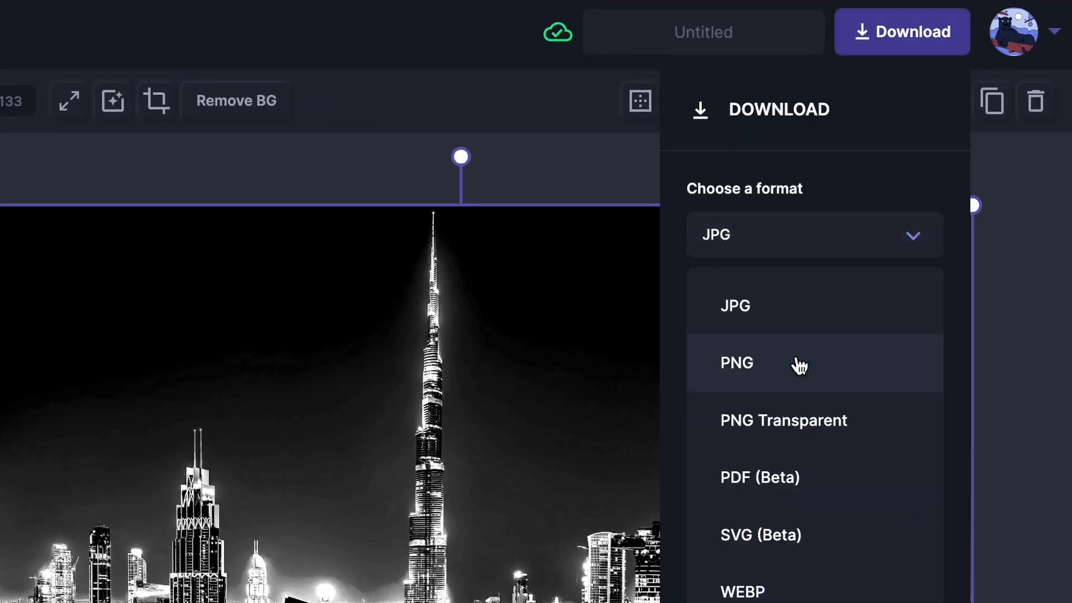